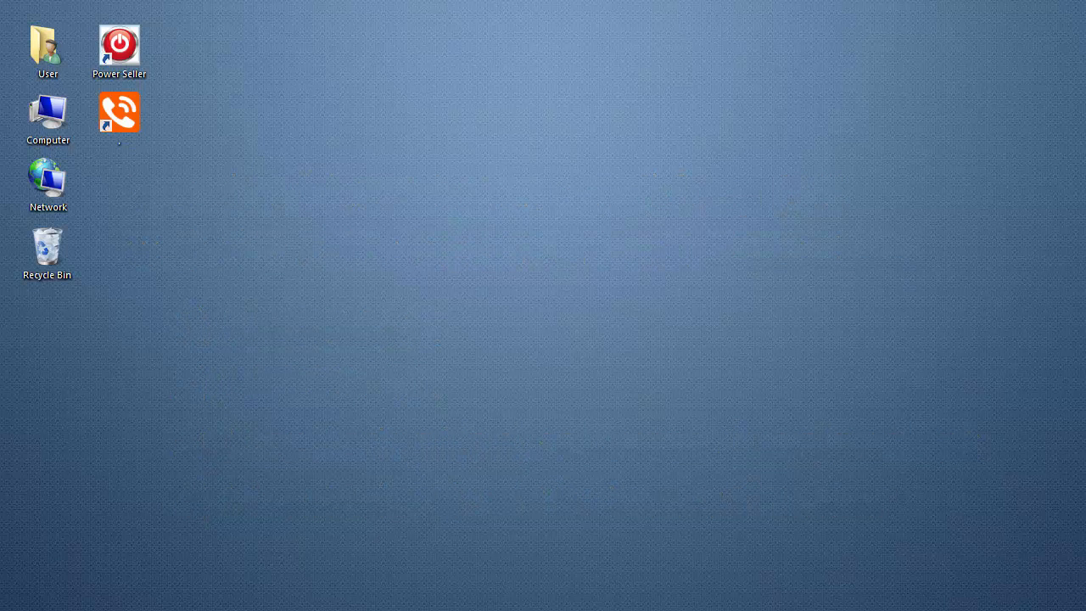
Launch Whisper Software from its desktop shortcut so the customer number prompt appears.
{"action": "double_click", "coordinate": [119, 112]}
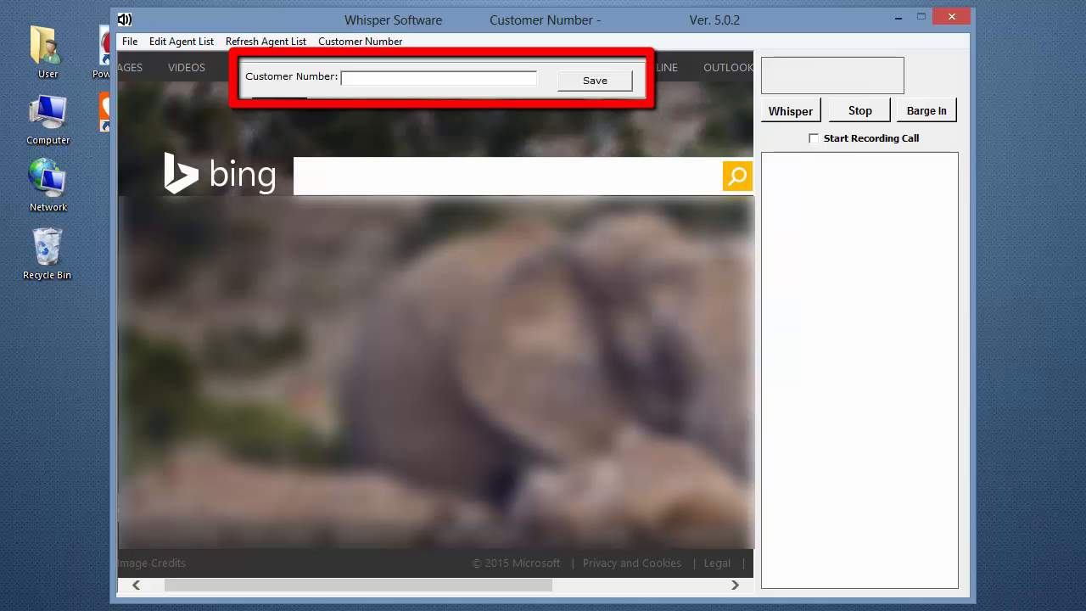
{"action": "left_click", "coordinate": [438, 78]}
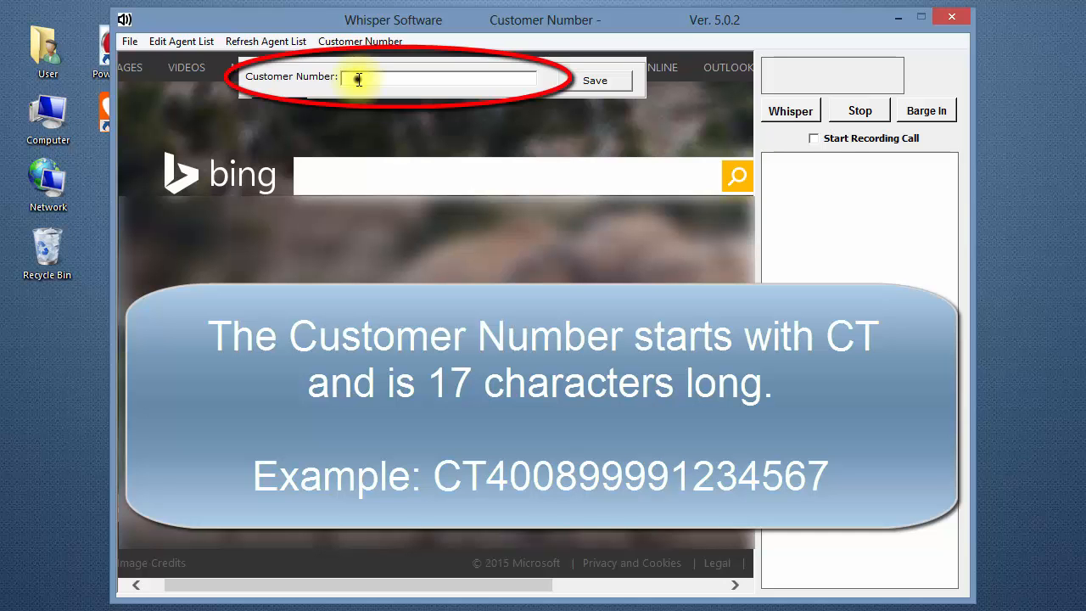
{"action": "type", "text": "CT40"}
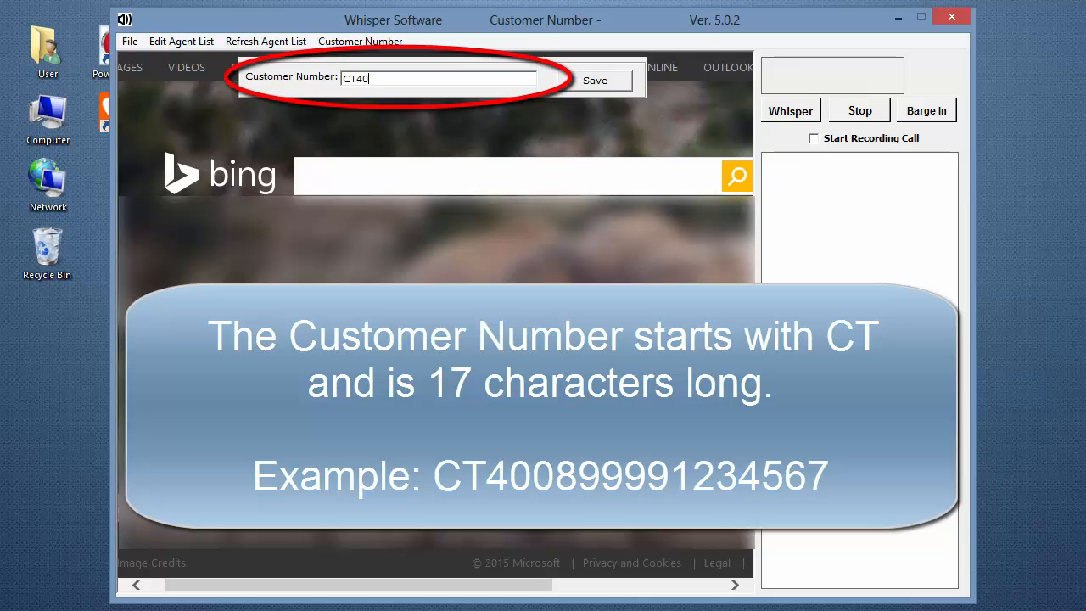
{"action": "type", "text": "0899991"}
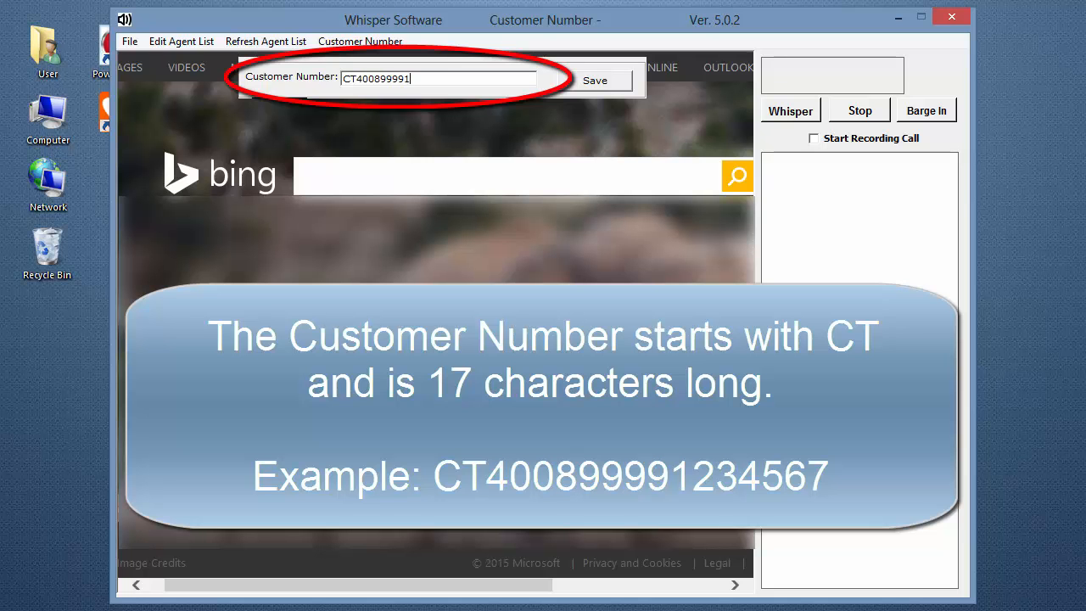
{"action": "type", "text": "234567"}
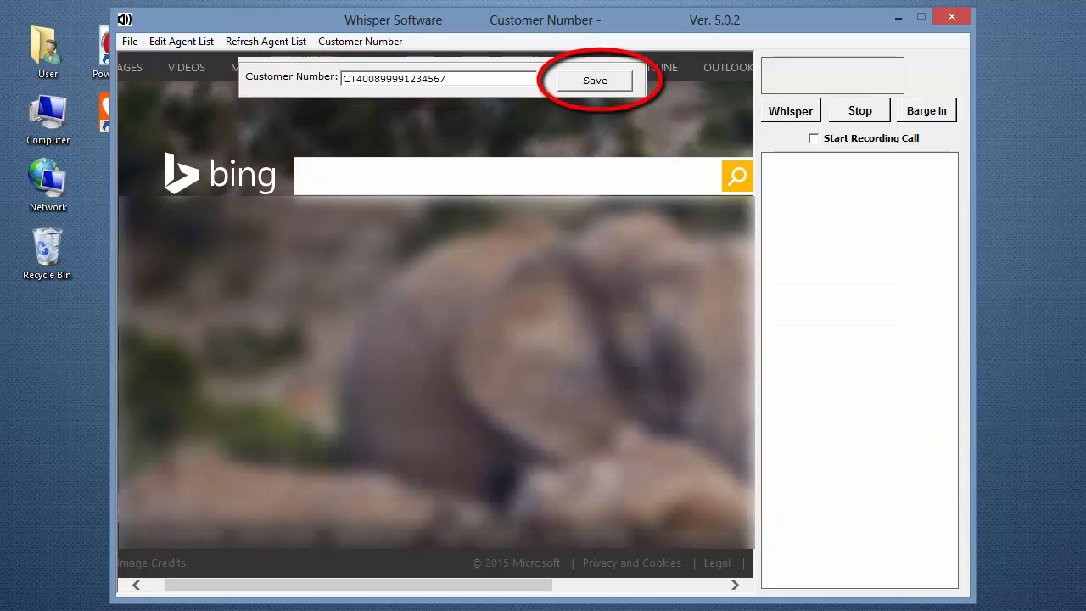
{"action": "left_click", "coordinate": [594, 80]}
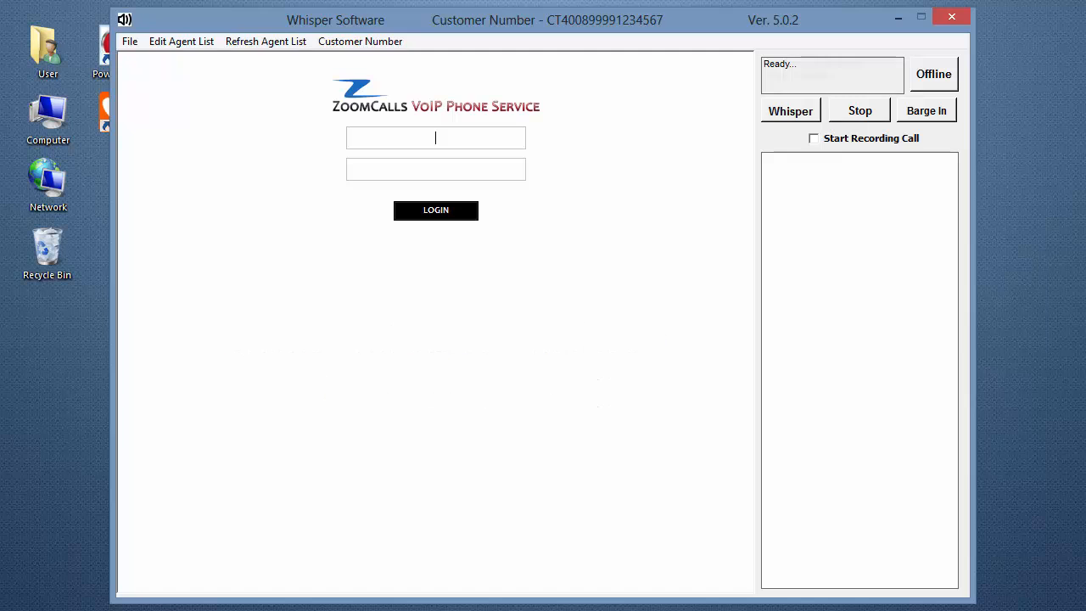
Sign in to the ZoomCalls portal with the username 'example' to reach Active Extensions.
{"action": "left_click", "coordinate": [435, 211]}
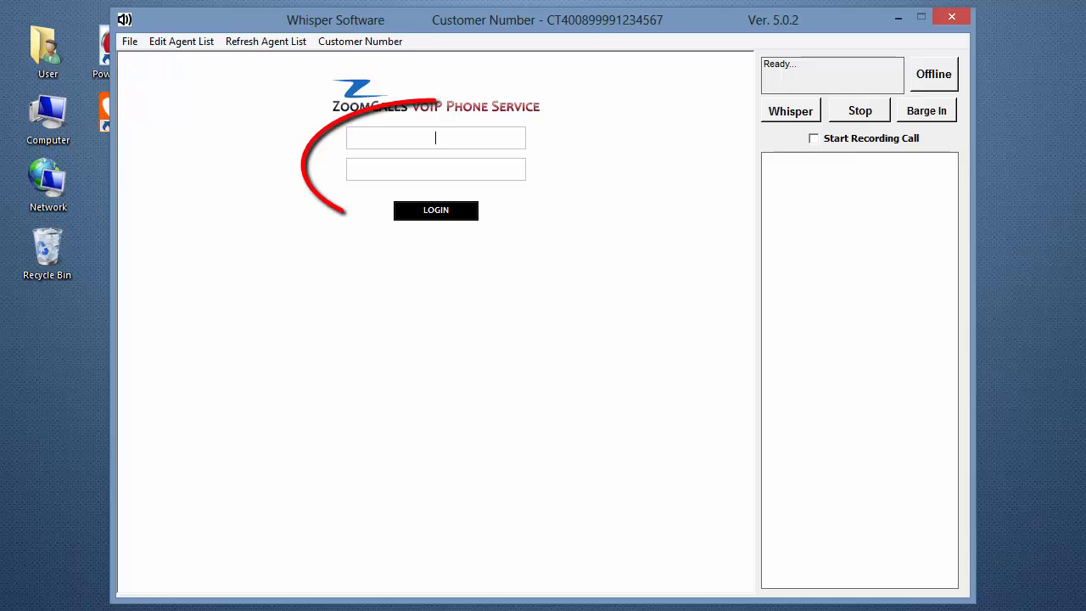
{"action": "type", "text": "example"}
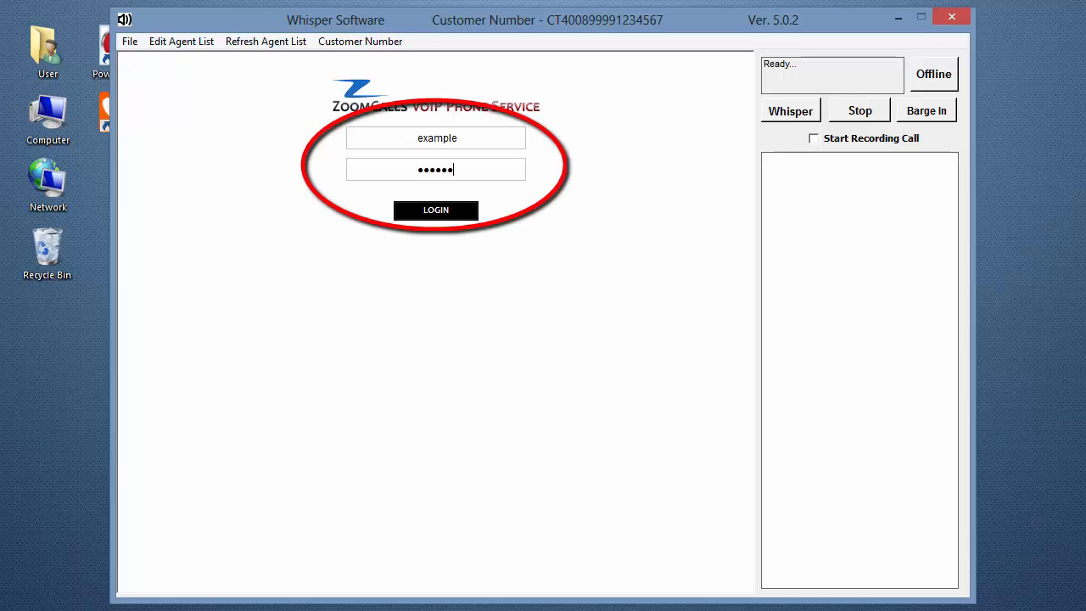
{"action": "left_click", "coordinate": [434, 210]}
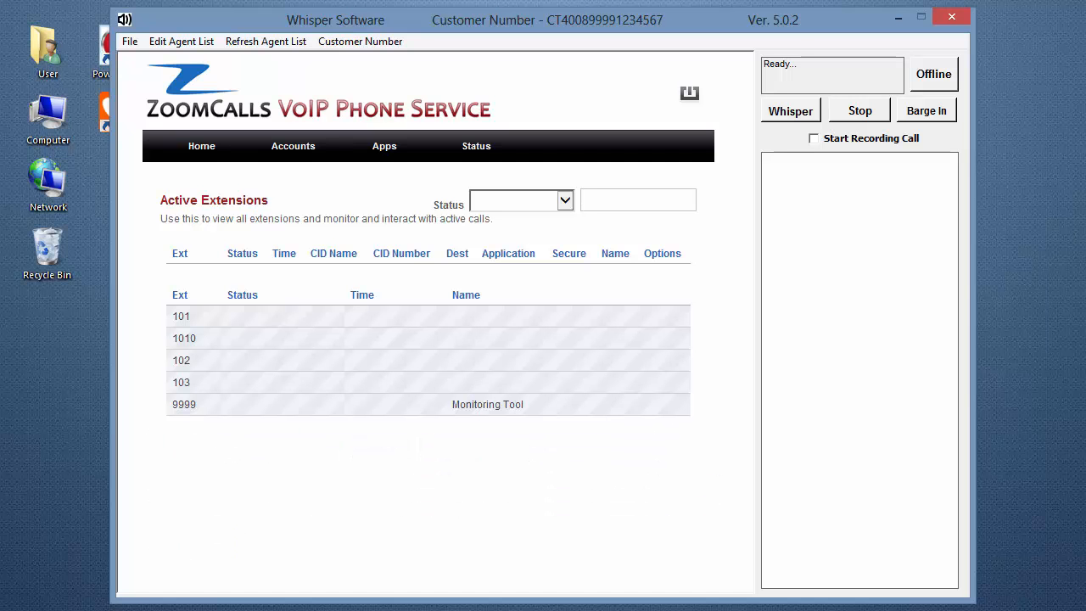
{"action": "left_click", "coordinate": [184, 338]}
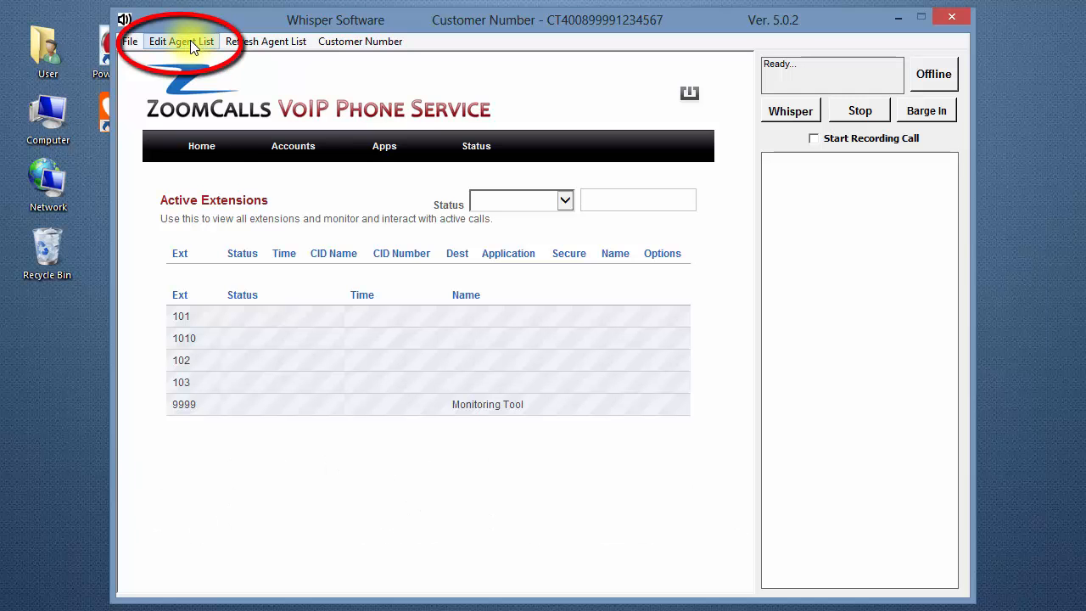
Edit the agent list in Notepad and add its first entry, 101_Agent01.
{"action": "left_click", "coordinate": [182, 41]}
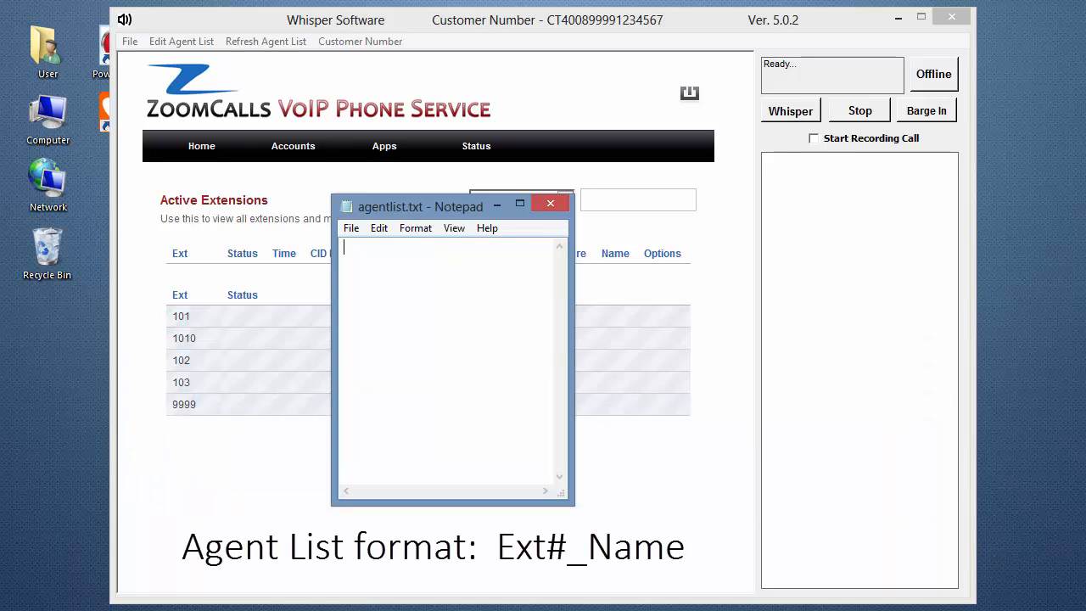
{"action": "type", "text": "101"}
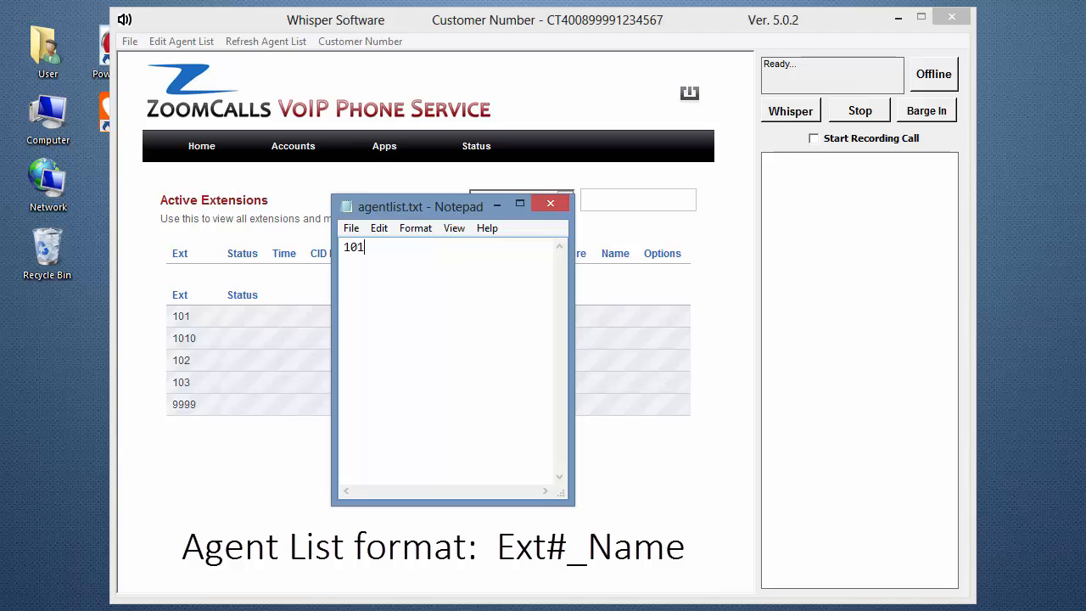
{"action": "type", "text": "_"}
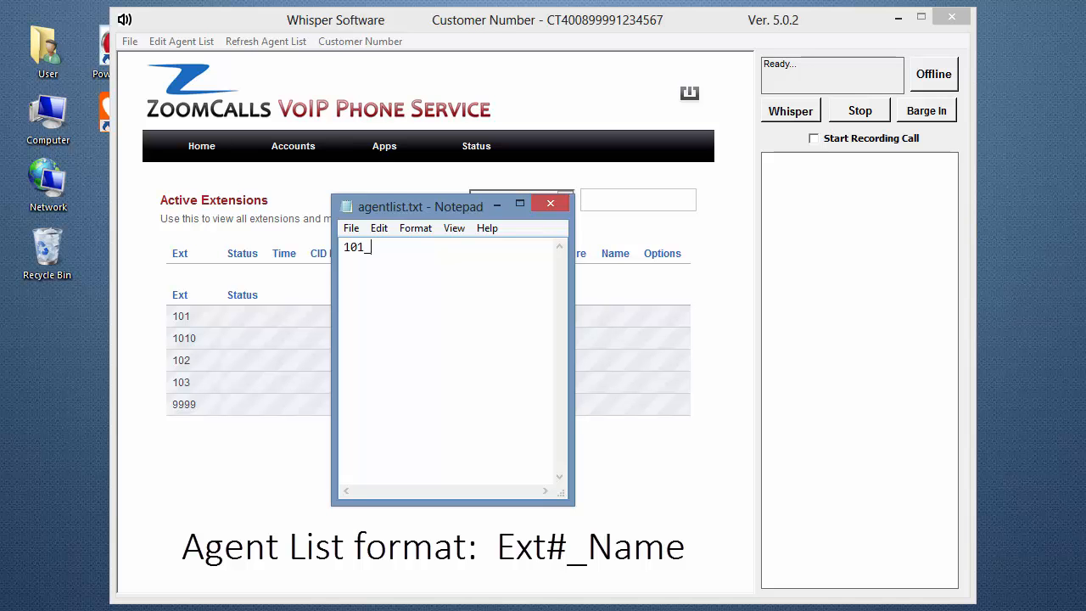
{"action": "type", "text": "_Agent01"}
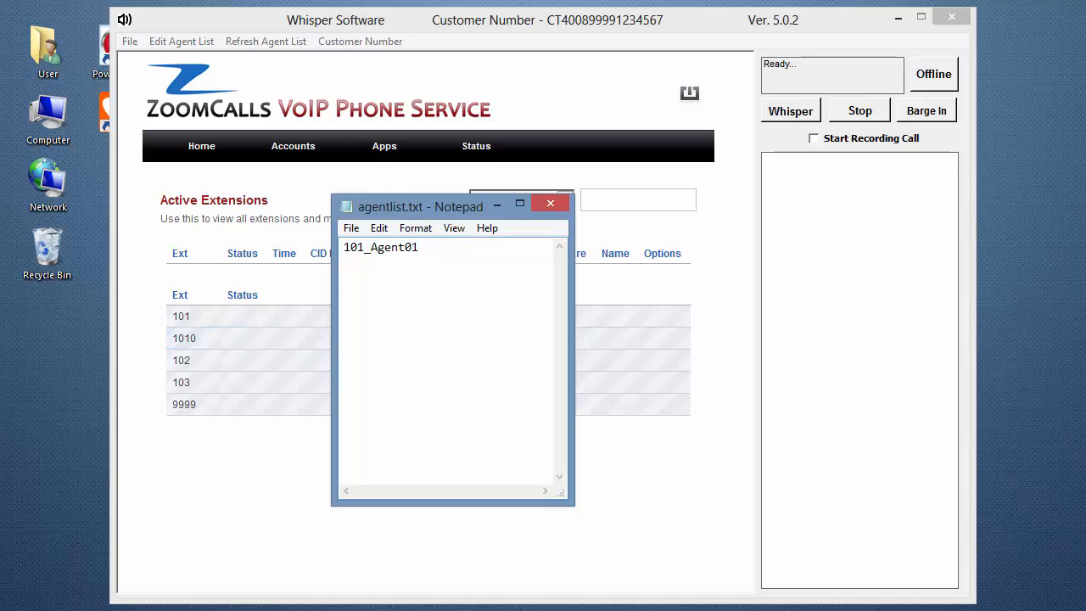
{"action": "key", "text": "Return"}
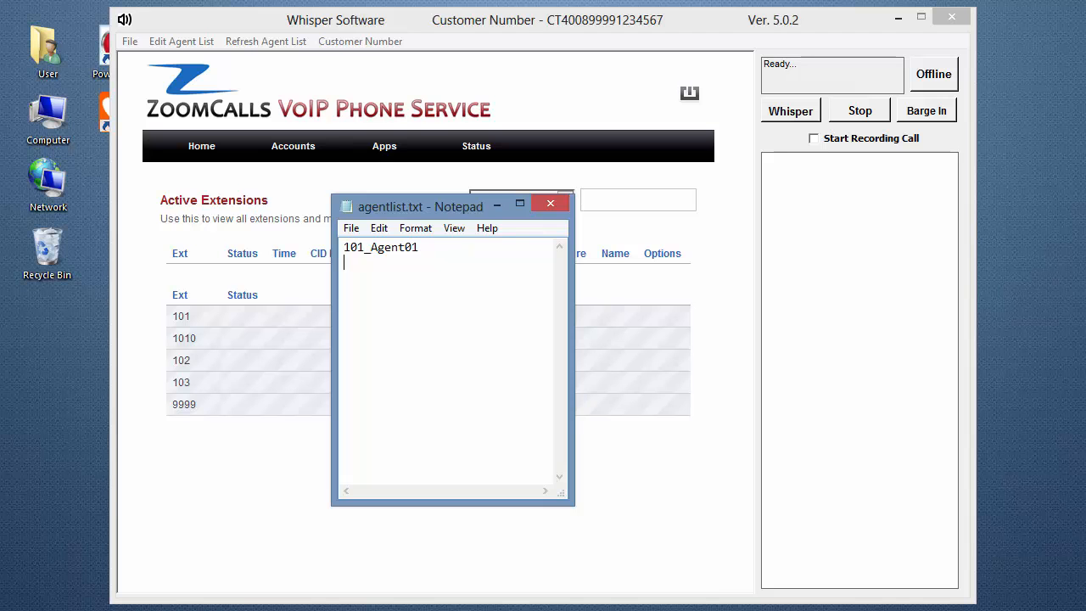
{"action": "type", "text": "1010"}
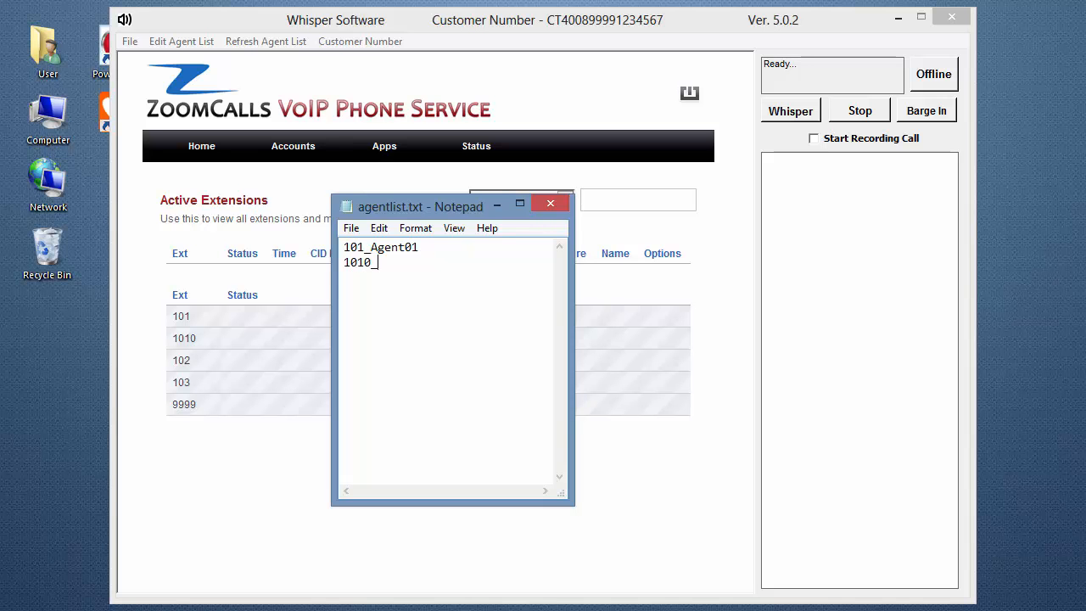
{"action": "type", "text": "_Agen"}
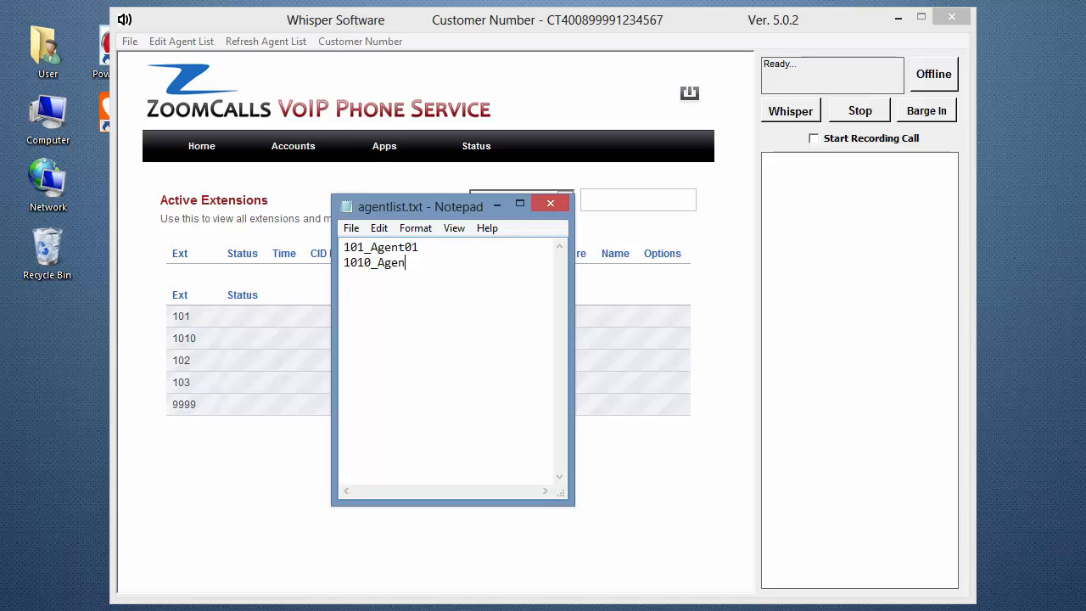
{"action": "type", "text": "t01"}
{"action": "type", "text": "102"}
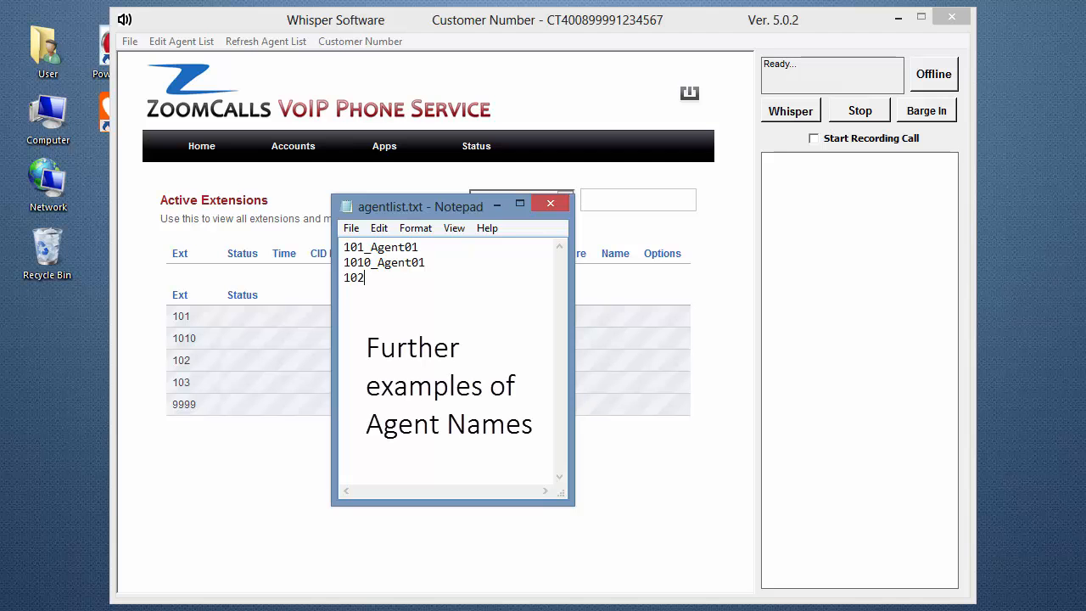
{"action": "type", "text": "_Lexi"}
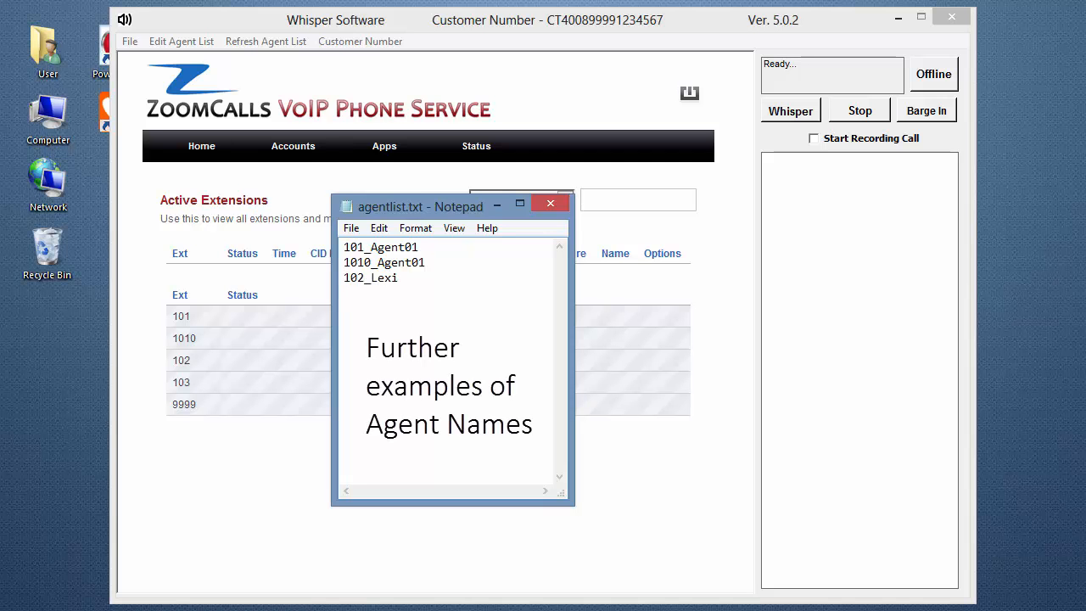
{"action": "type", "text": "103_Doug J"}
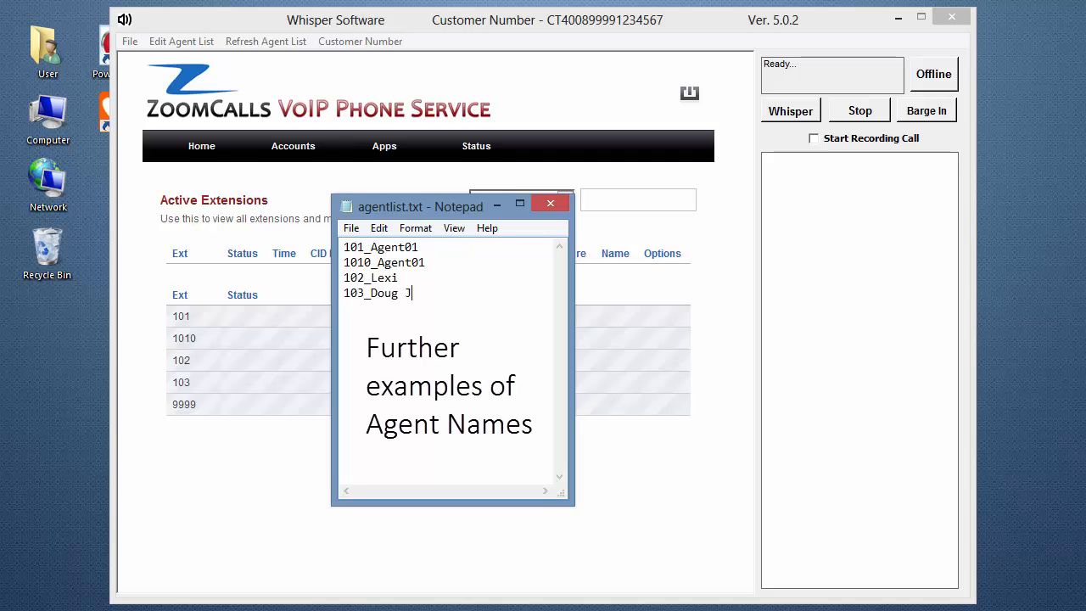
{"action": "type", "text": "ameson"}
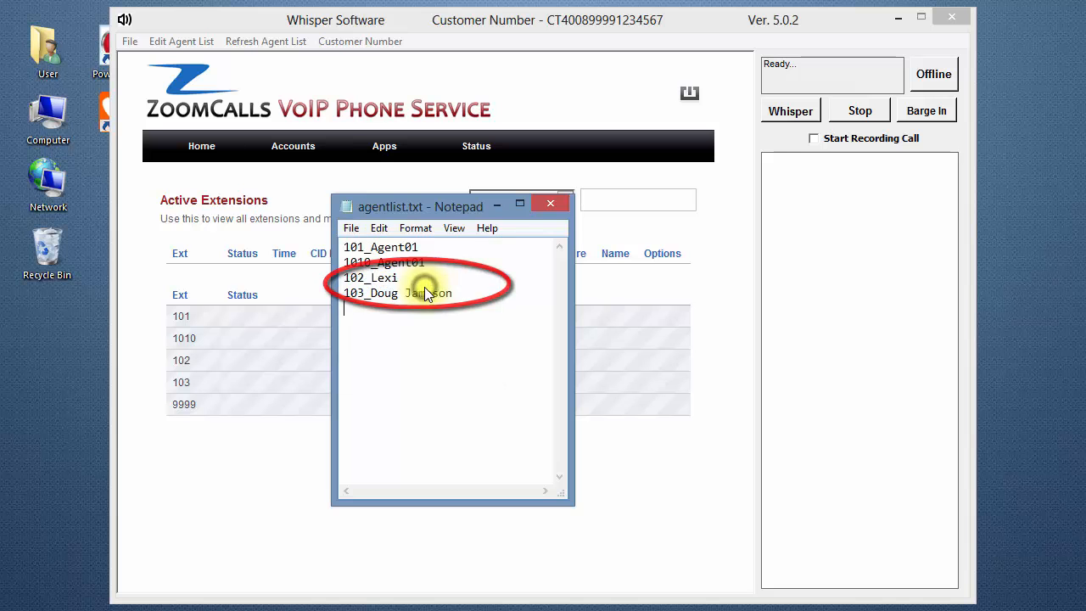
{"action": "left_click", "coordinate": [550, 203]}
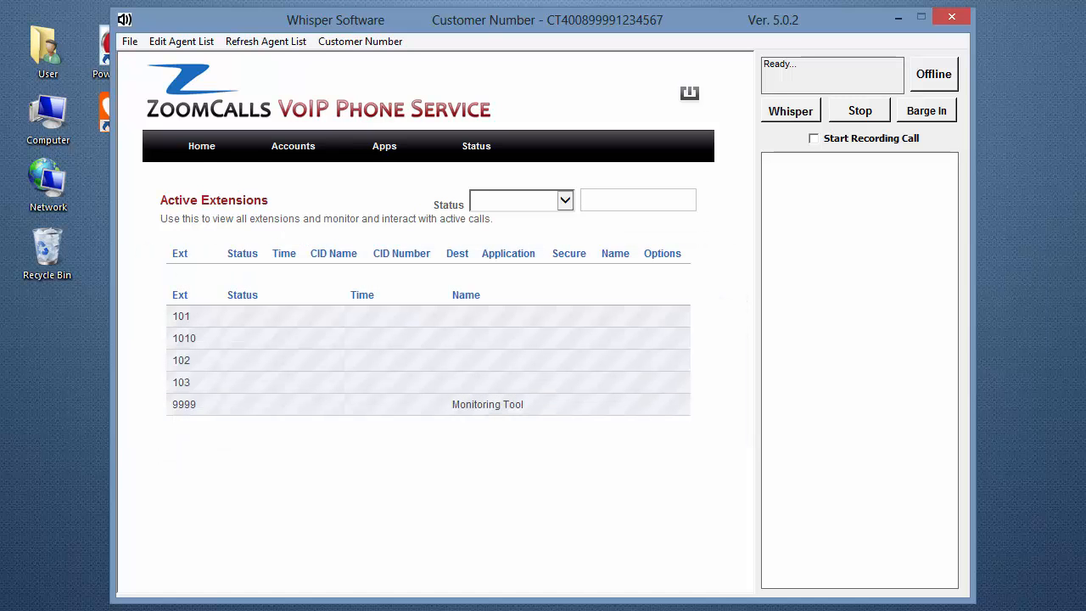
{"action": "left_click", "coordinate": [265, 40]}
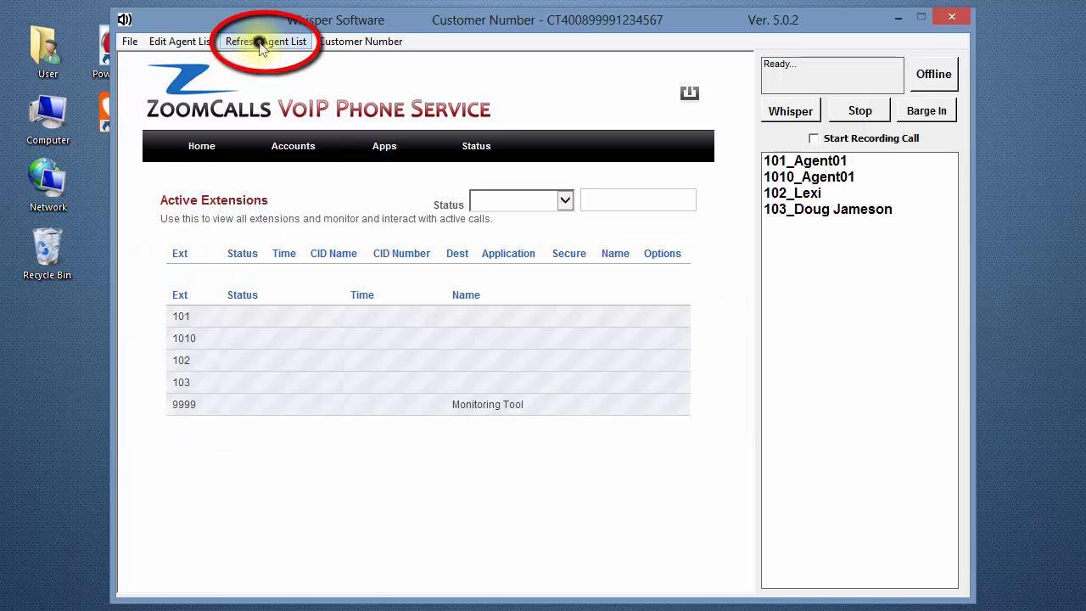
{"action": "left_click", "coordinate": [264, 40]}
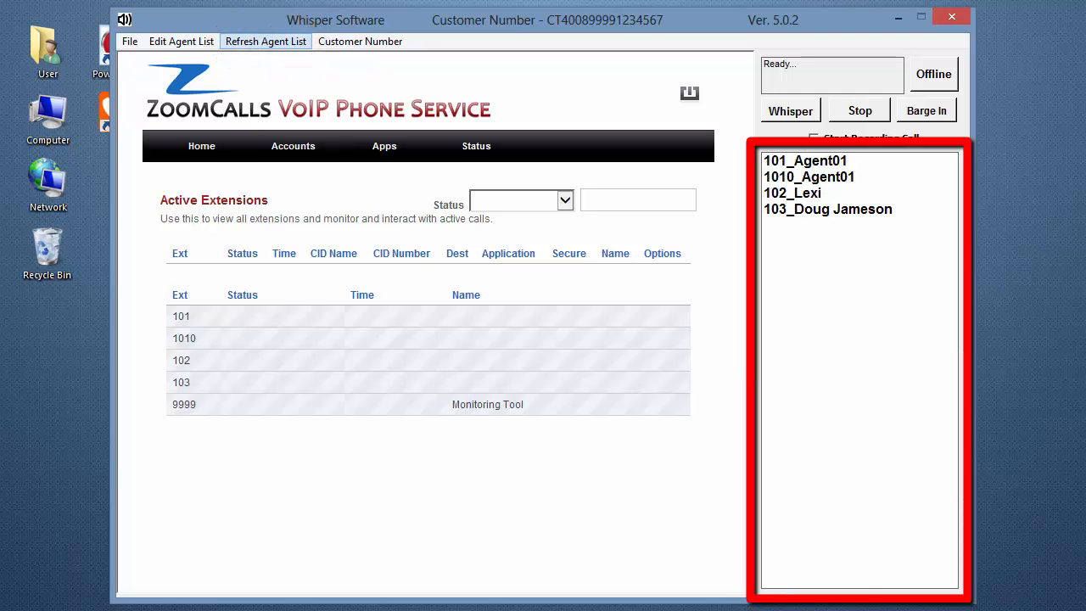
{"action": "left_click", "coordinate": [265, 41]}
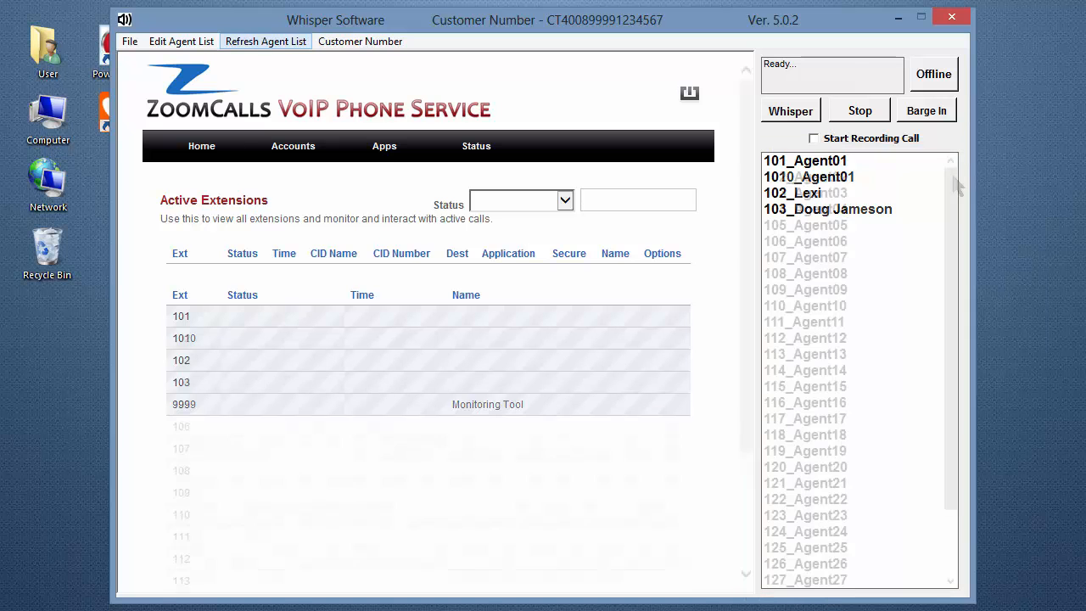
{"action": "scroll", "scroll_direction": "down", "scroll_amount": 3}
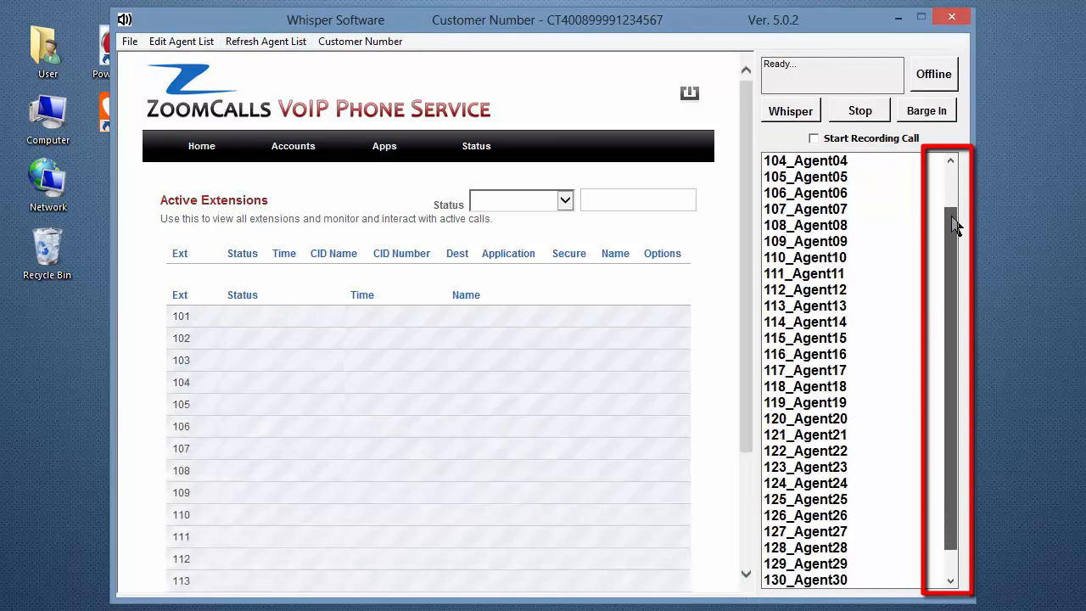
{"action": "scroll", "scroll_direction": "down", "scroll_amount": 3}
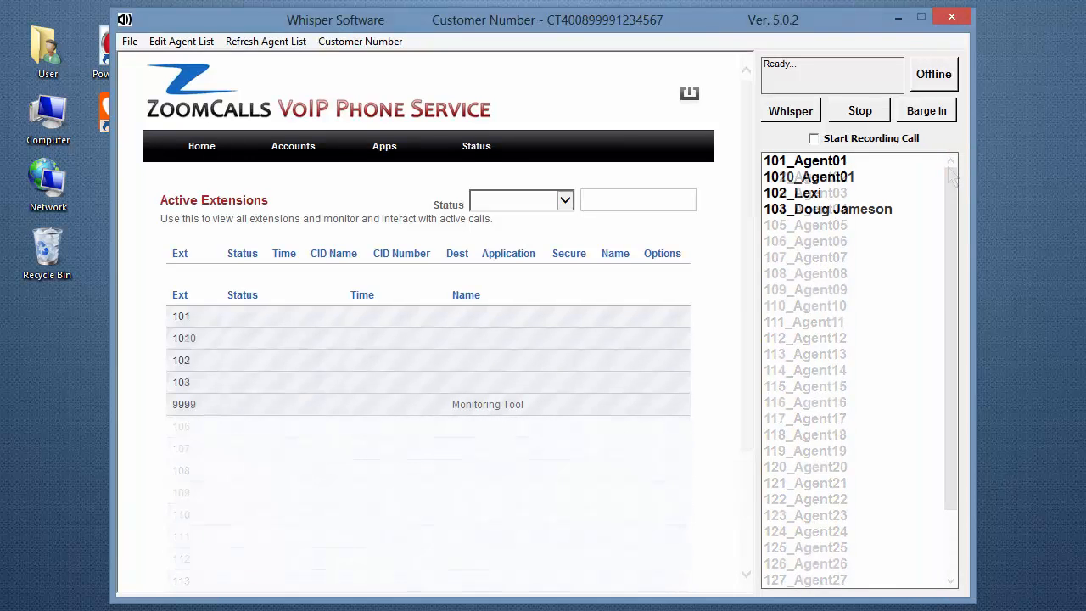
{"action": "left_click", "coordinate": [180, 41]}
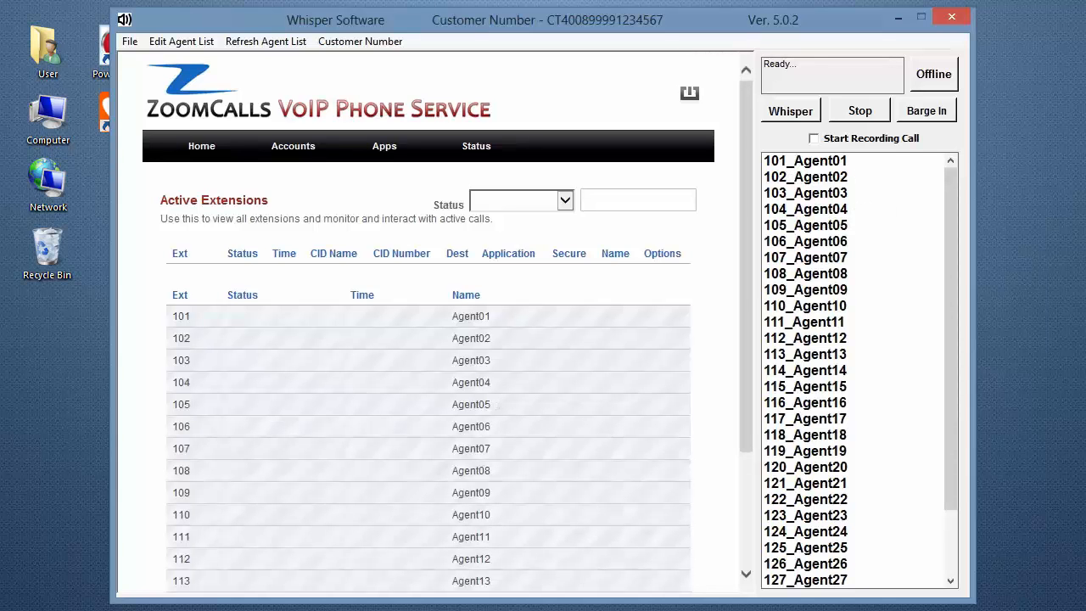
{"action": "left_click", "coordinate": [465, 295]}
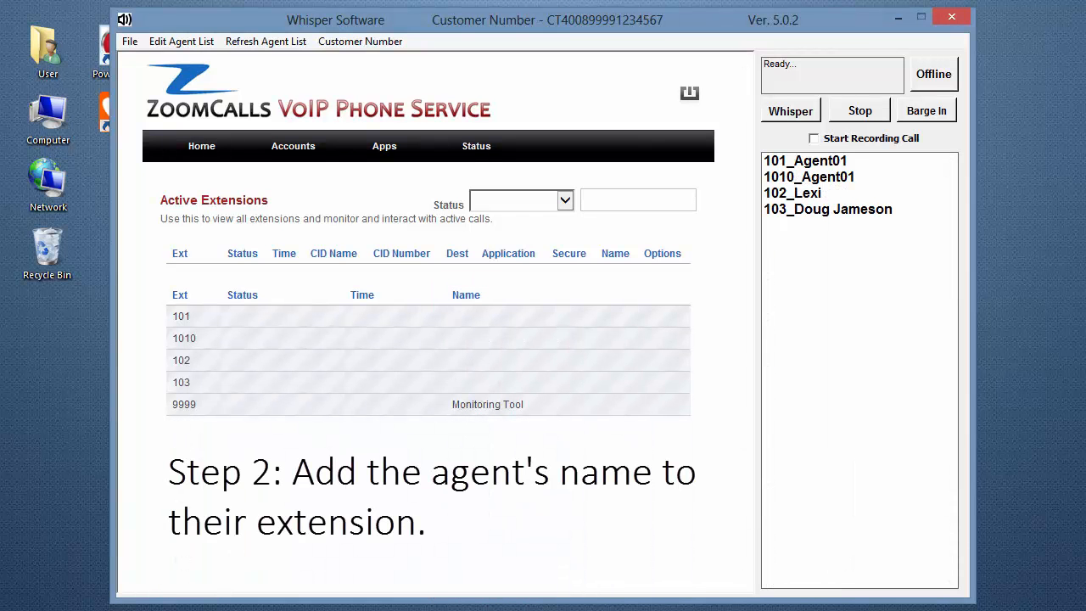
Go to Accounts > Extensions in the ZoomCalls portal to list configured extensions.
{"action": "left_click", "coordinate": [292, 146]}
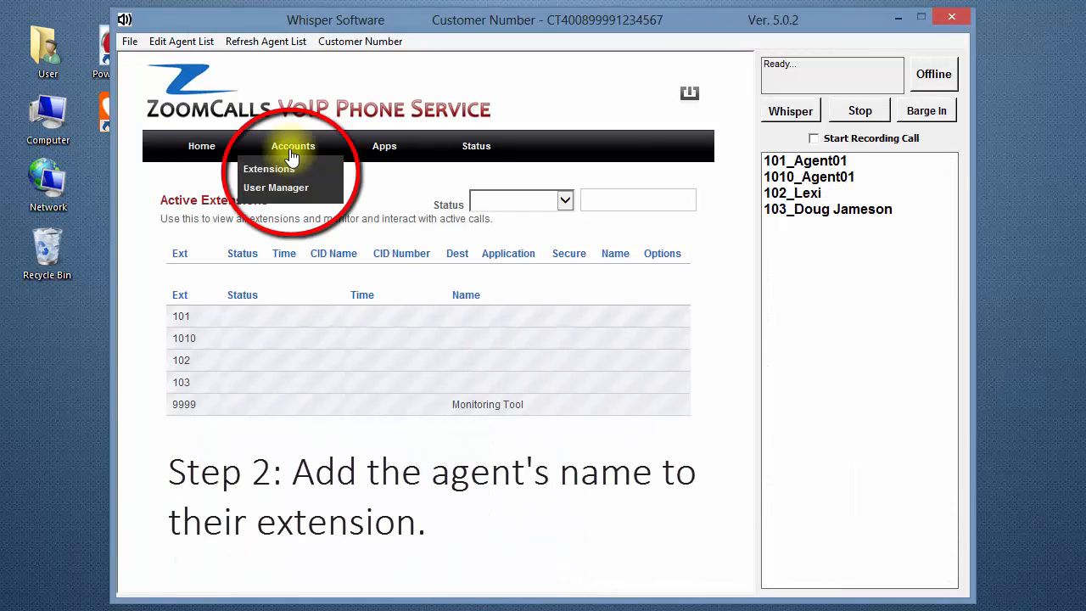
{"action": "mouse_move", "coordinate": [280, 169]}
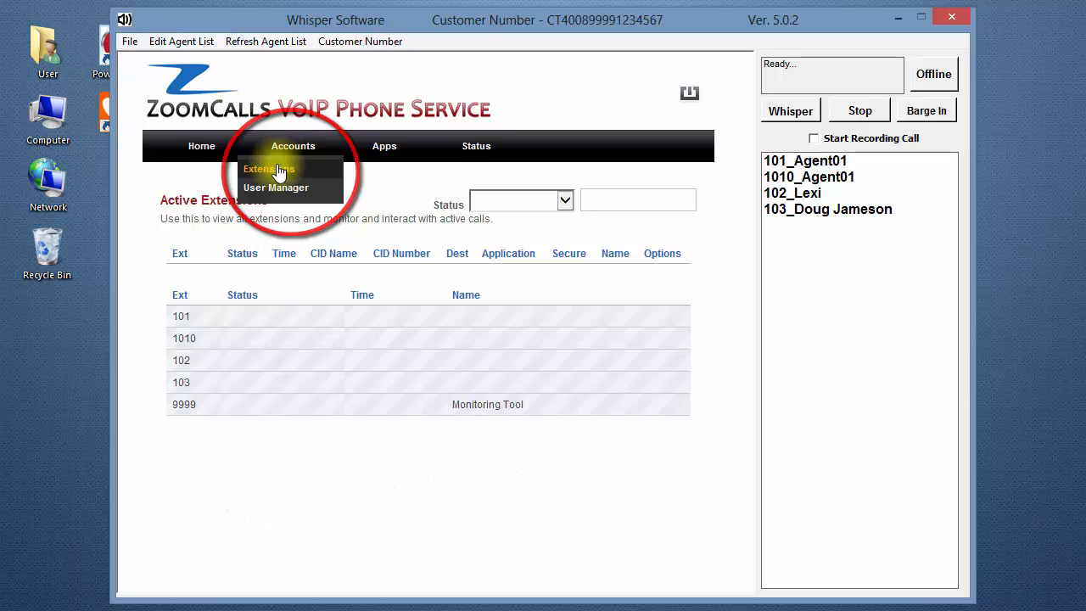
{"action": "left_click", "coordinate": [268, 170]}
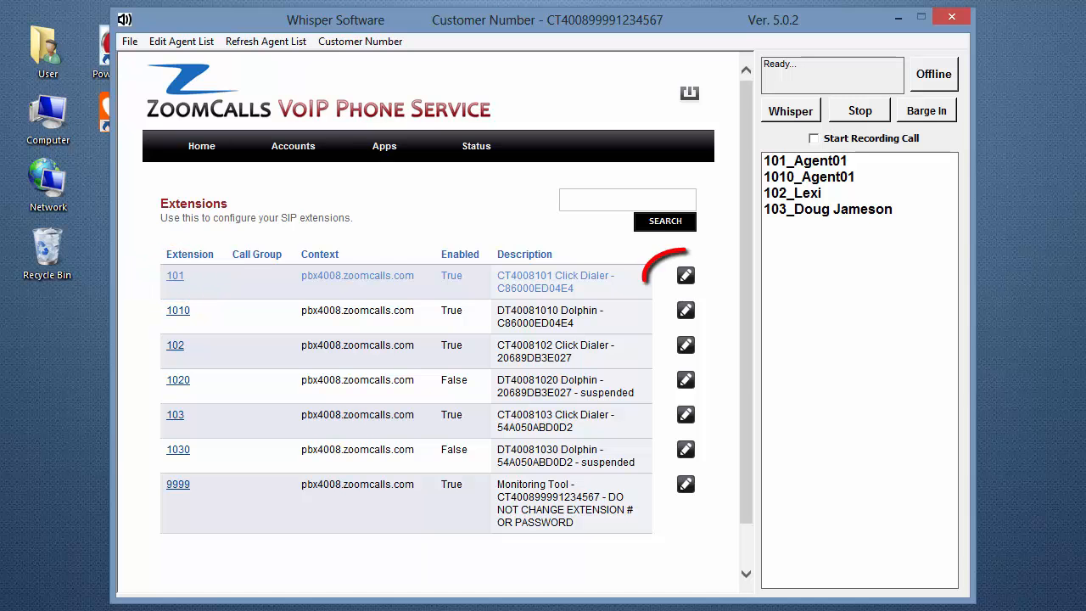
Set extension 101's Effective Caller ID Name to Agent01, save, and return to the list.
{"action": "left_click", "coordinate": [686, 275]}
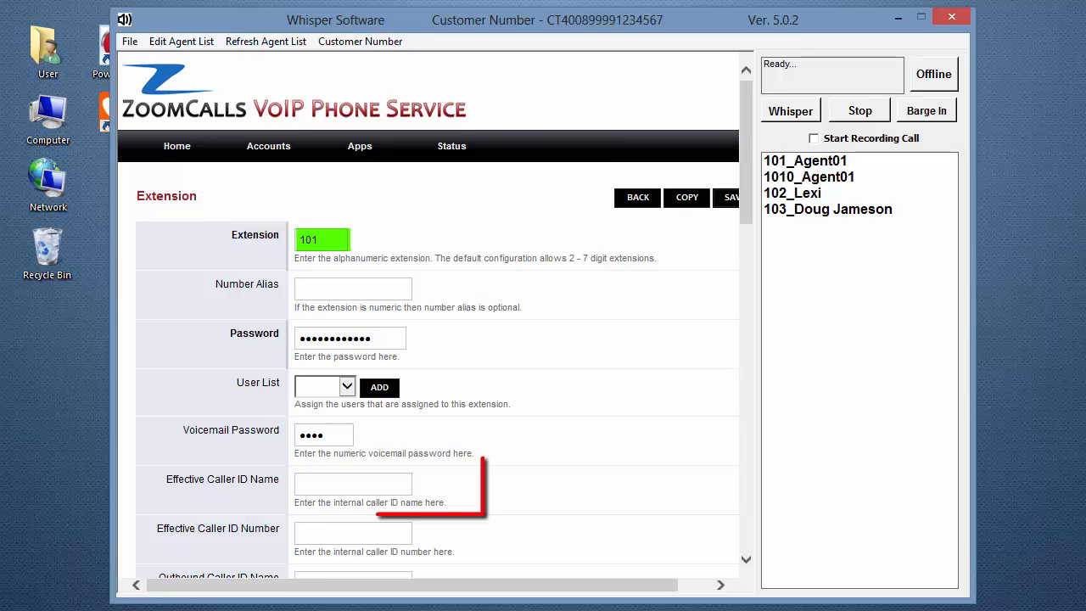
{"action": "type", "text": "Agent01"}
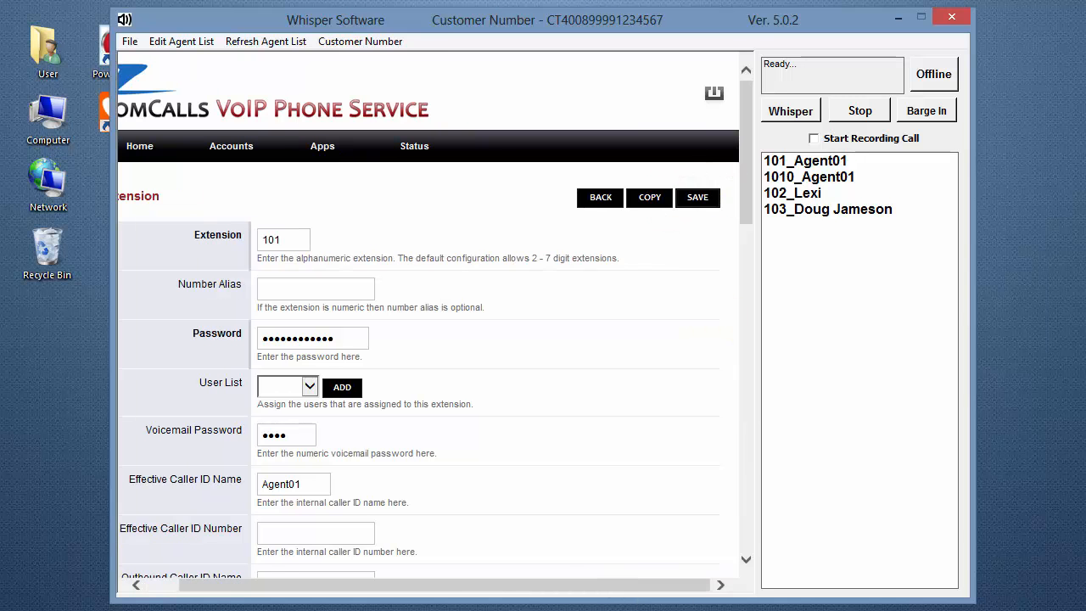
{"action": "left_click", "coordinate": [698, 197]}
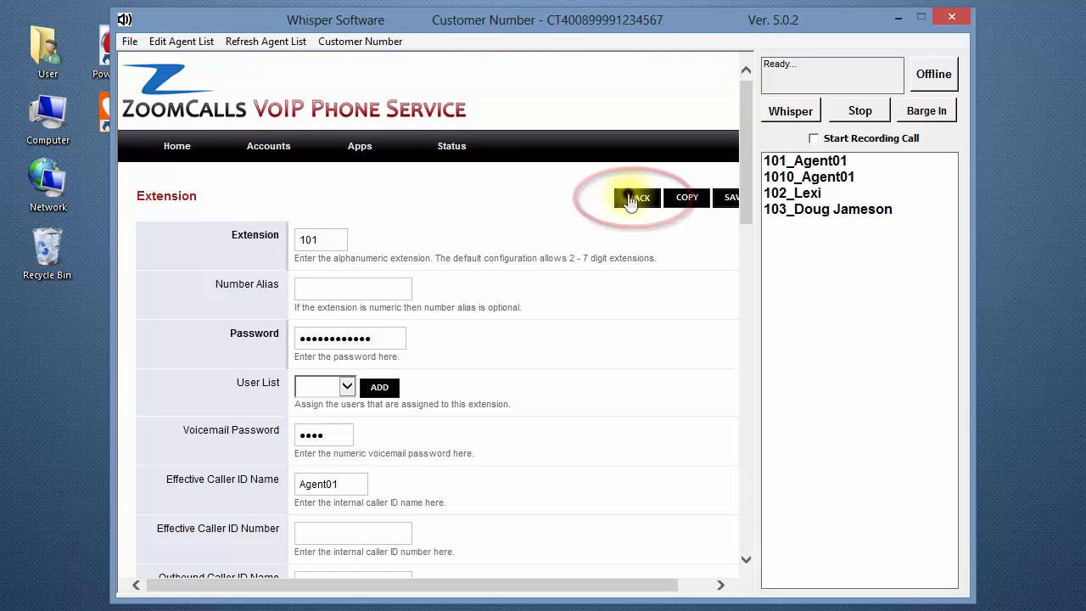
{"action": "left_click", "coordinate": [635, 196]}
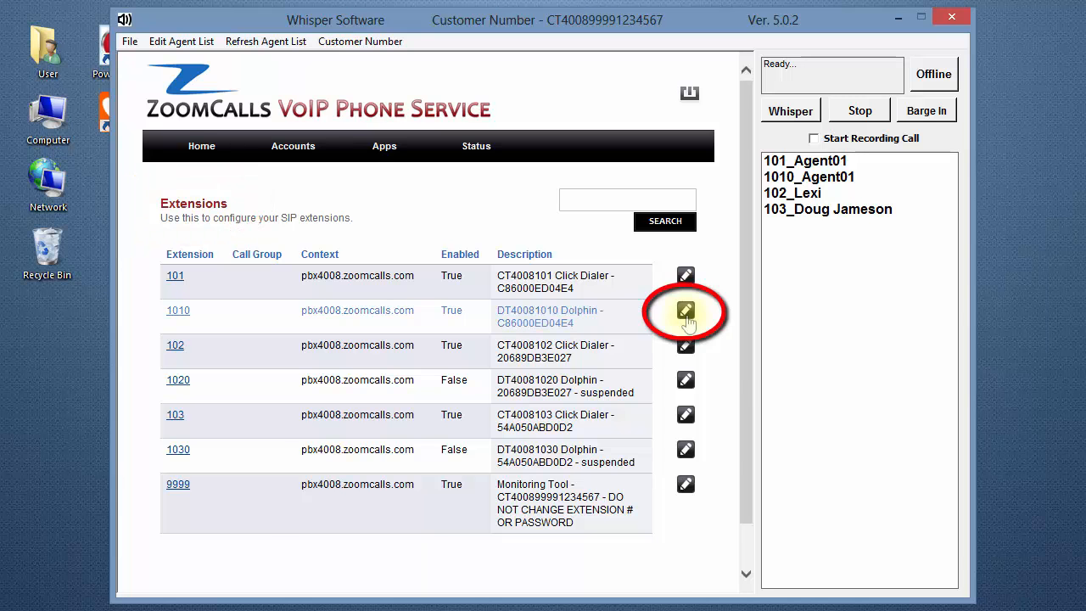
Set extension 1010's Effective Caller ID Name to Agent01, save, and return to the list.
{"action": "left_click", "coordinate": [686, 311]}
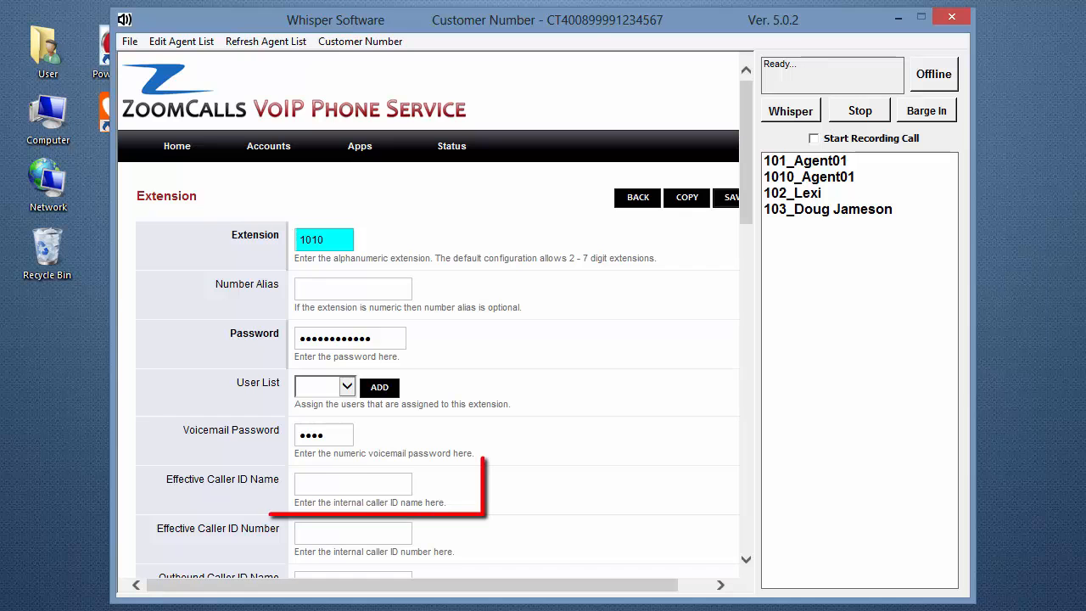
{"action": "left_click", "coordinate": [353, 482]}
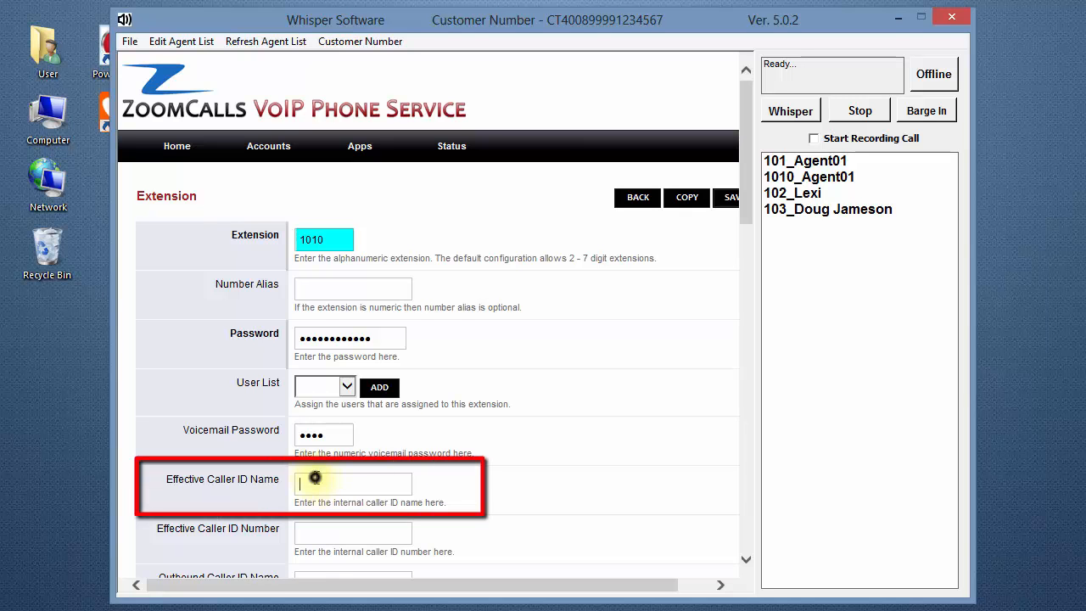
{"action": "type", "text": "Agent01"}
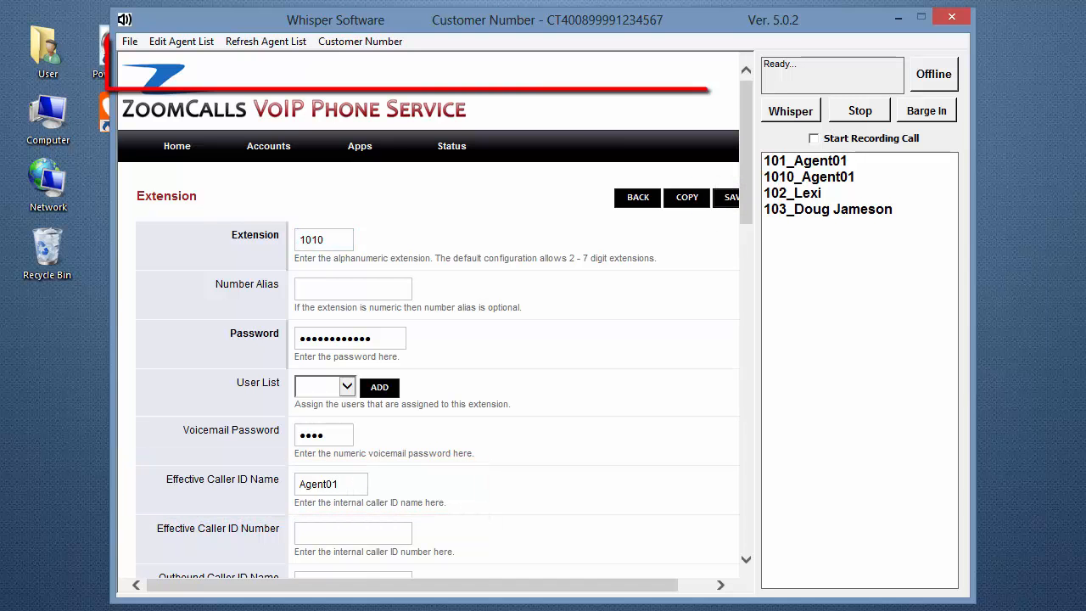
{"action": "left_click", "coordinate": [730, 197]}
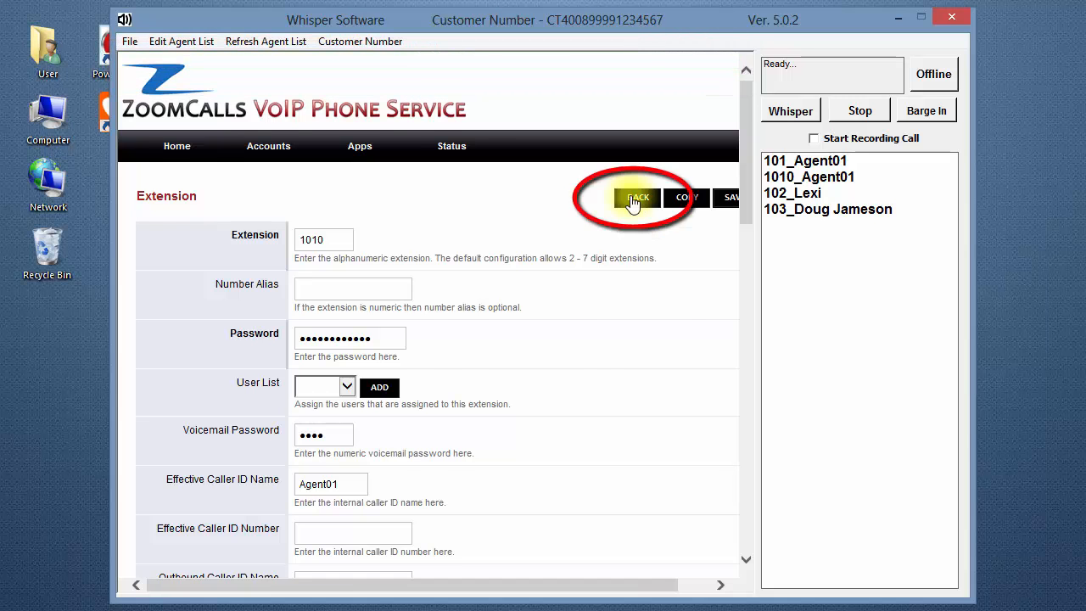
{"action": "left_click", "coordinate": [638, 197]}
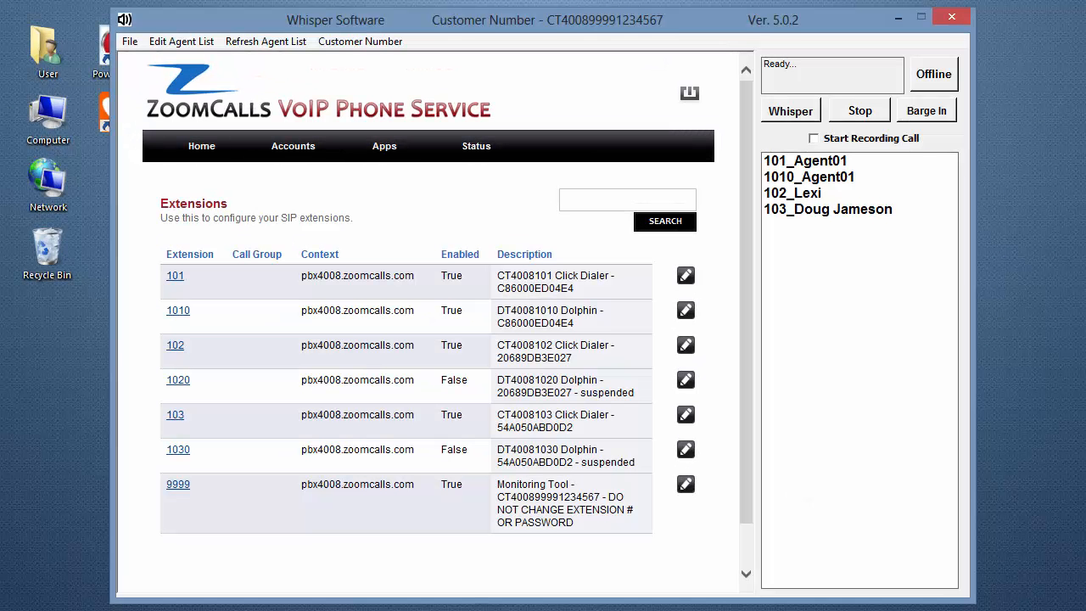
Log out of the ZoomCalls portal, sign back in as 'example', and show the Status menu.
{"action": "left_click", "coordinate": [689, 91]}
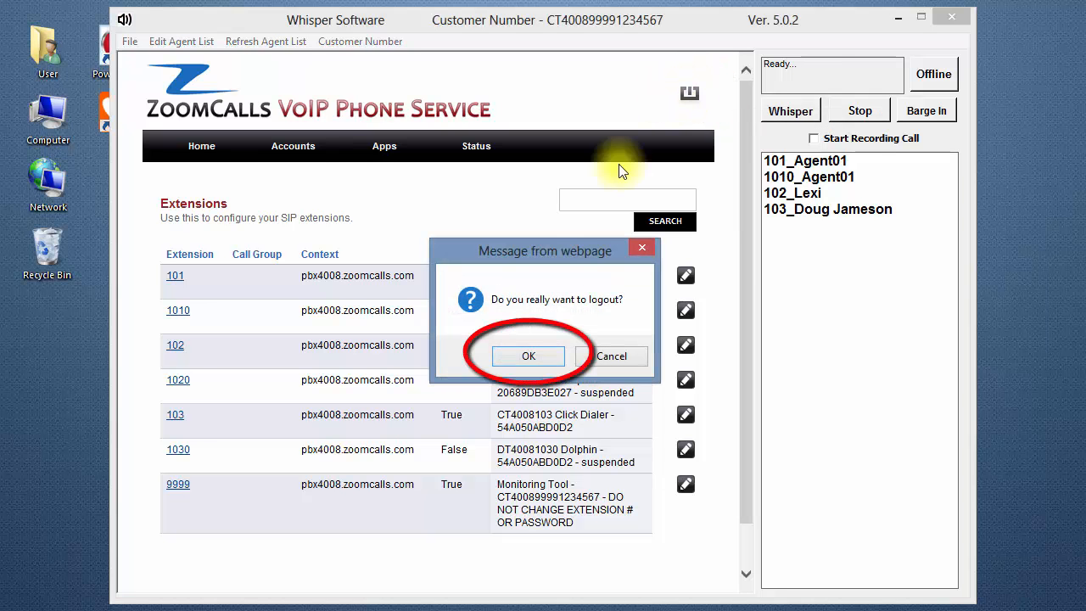
{"action": "left_click", "coordinate": [528, 356]}
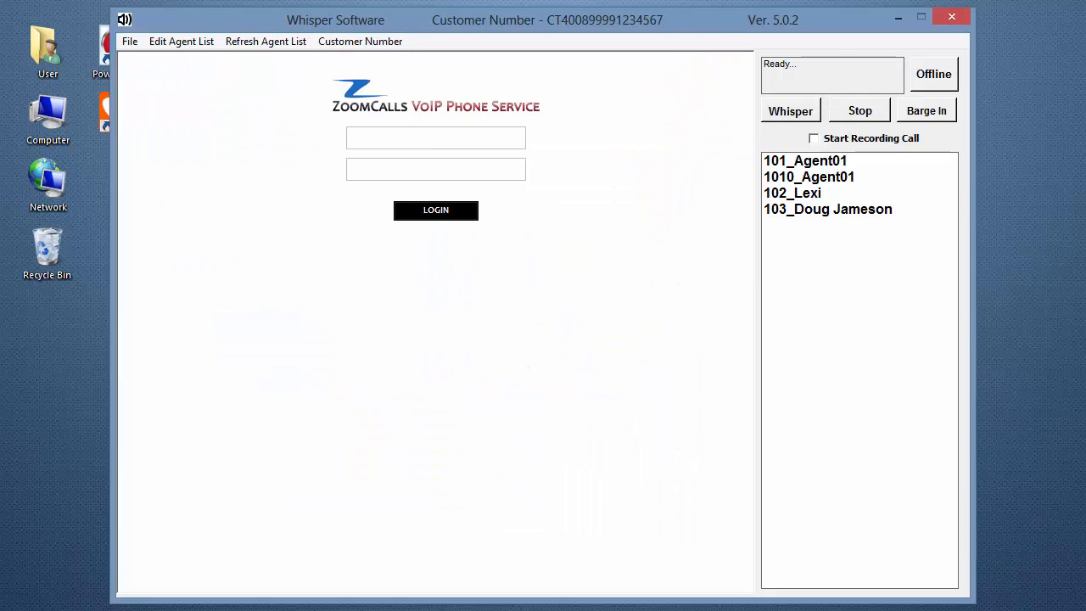
{"action": "type", "text": "example"}
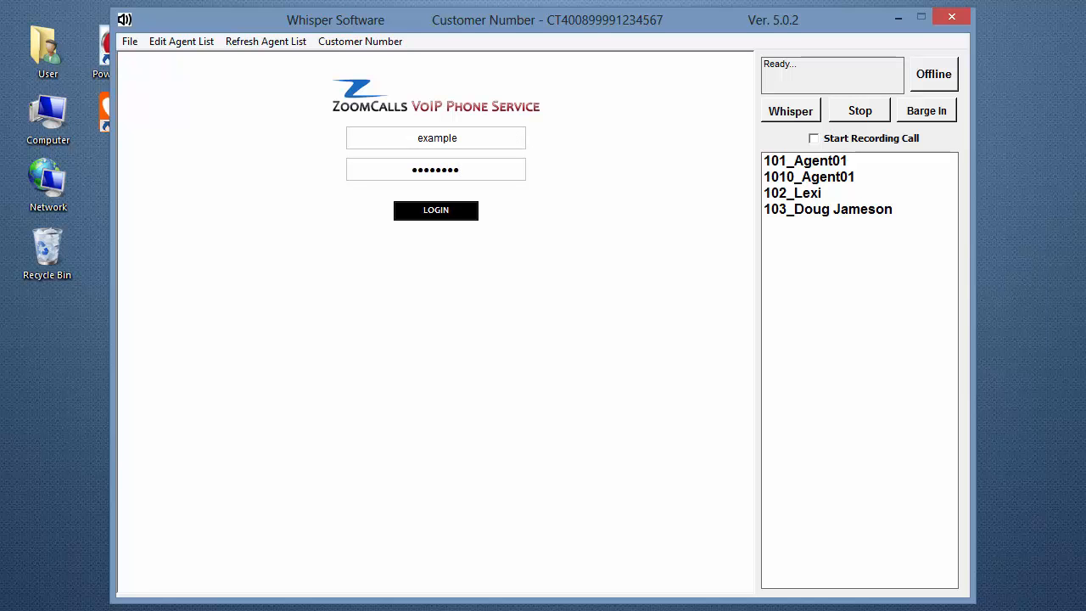
{"action": "left_click", "coordinate": [435, 210]}
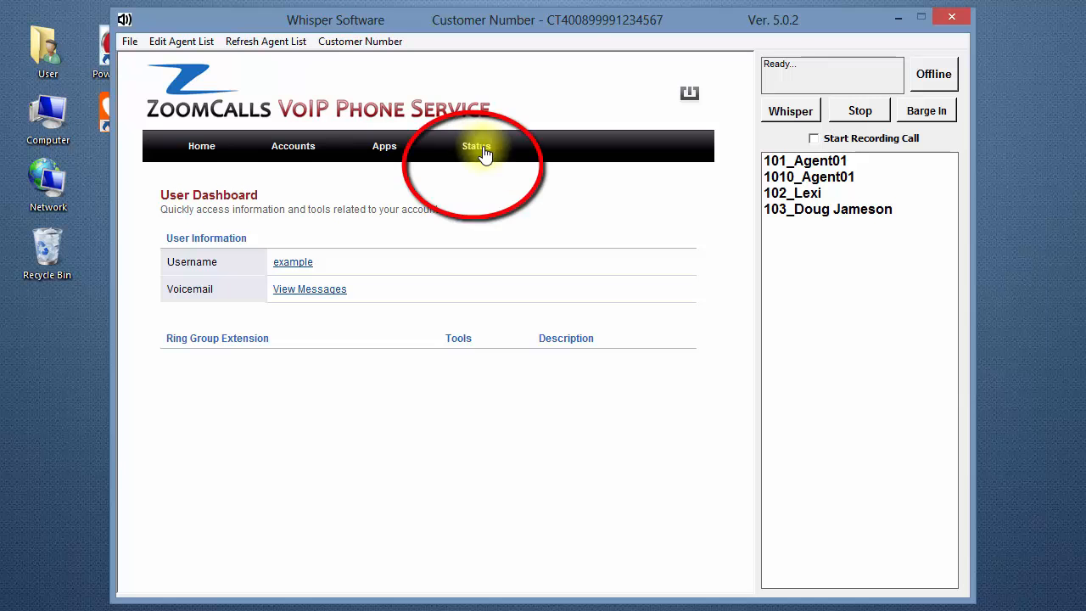
{"action": "left_click", "coordinate": [476, 146]}
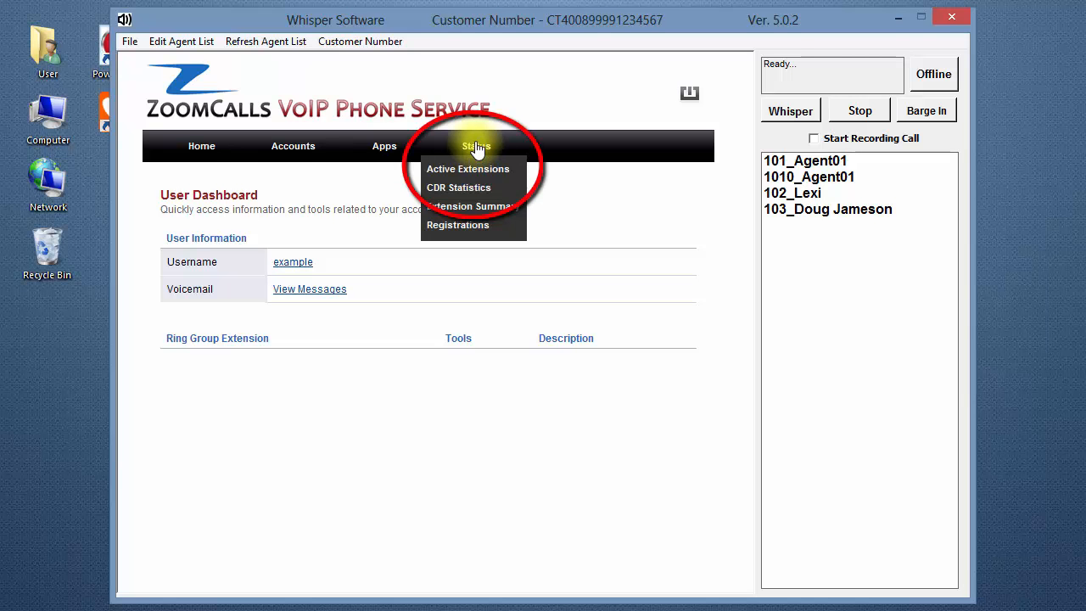
{"action": "mouse_move", "coordinate": [469, 170]}
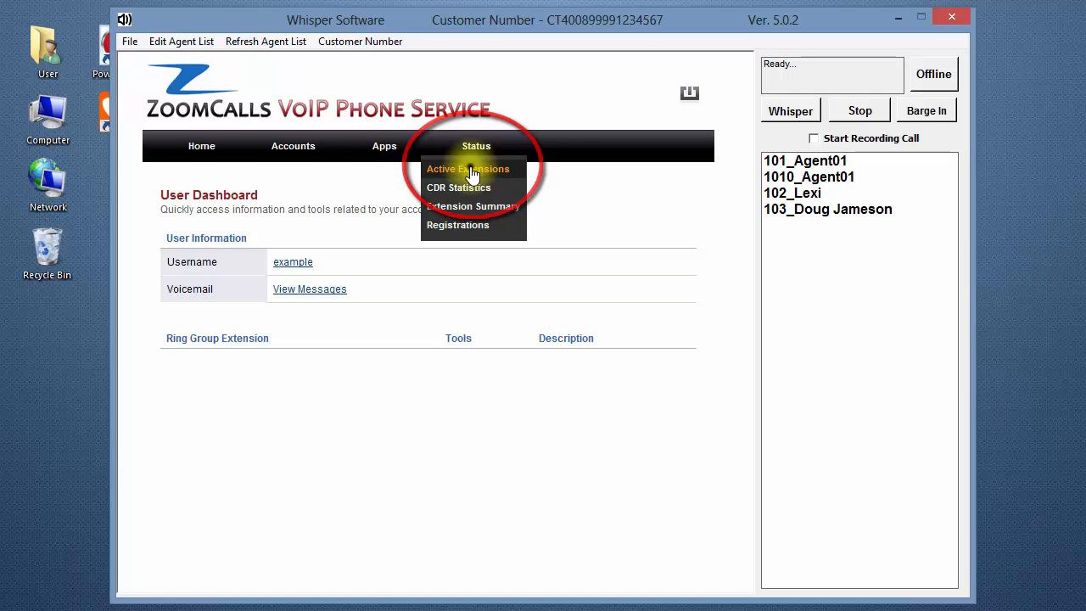
Show the Active Extensions page listing live calls on 102, 103 and 9999.
{"action": "left_click", "coordinate": [469, 170]}
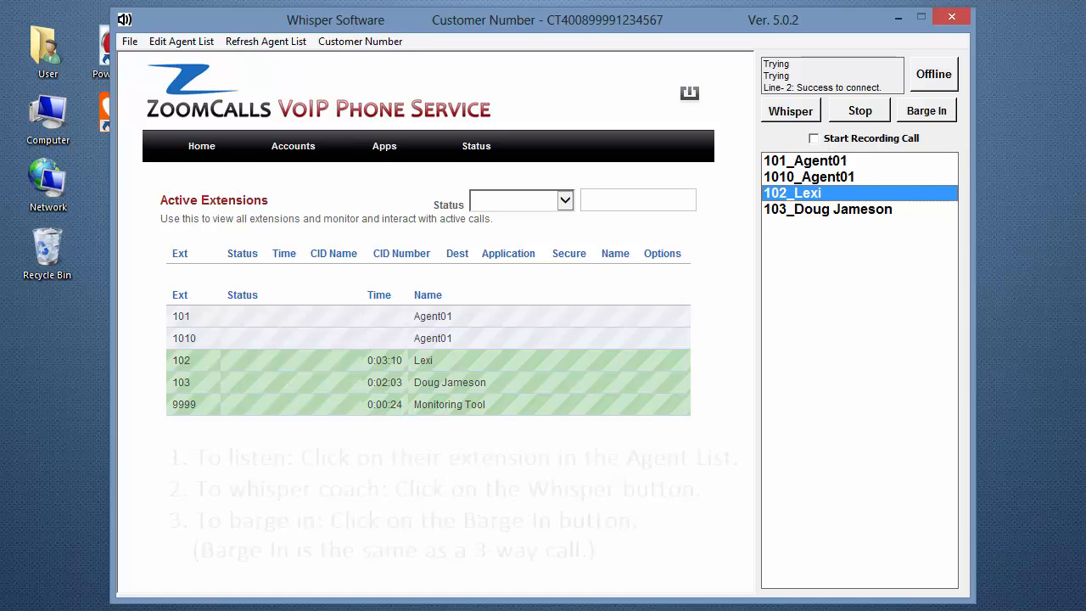
{"action": "left_click", "coordinate": [829, 209]}
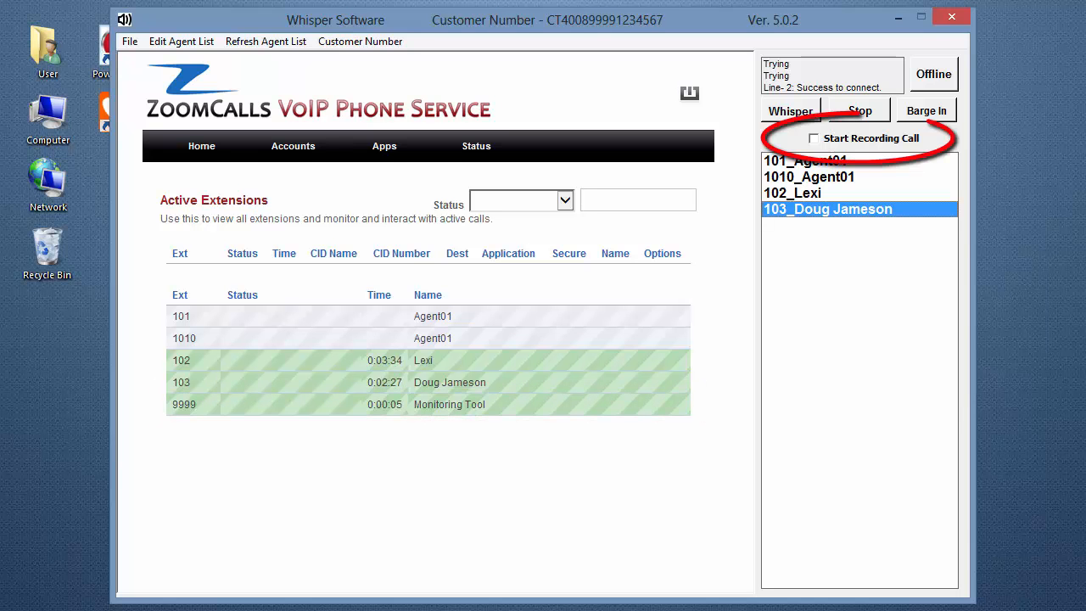
{"action": "left_click", "coordinate": [813, 140]}
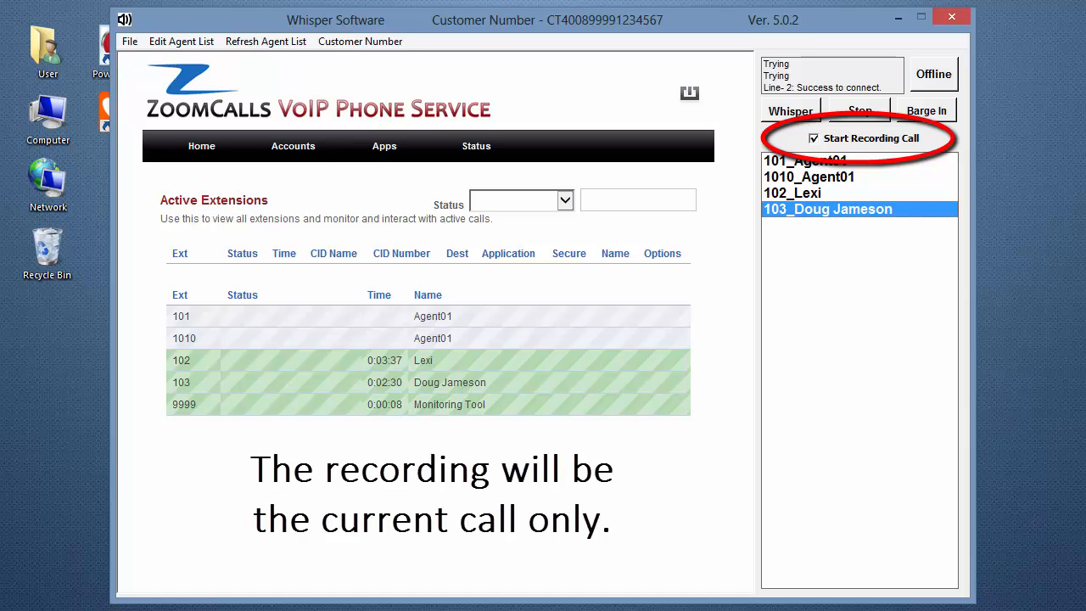